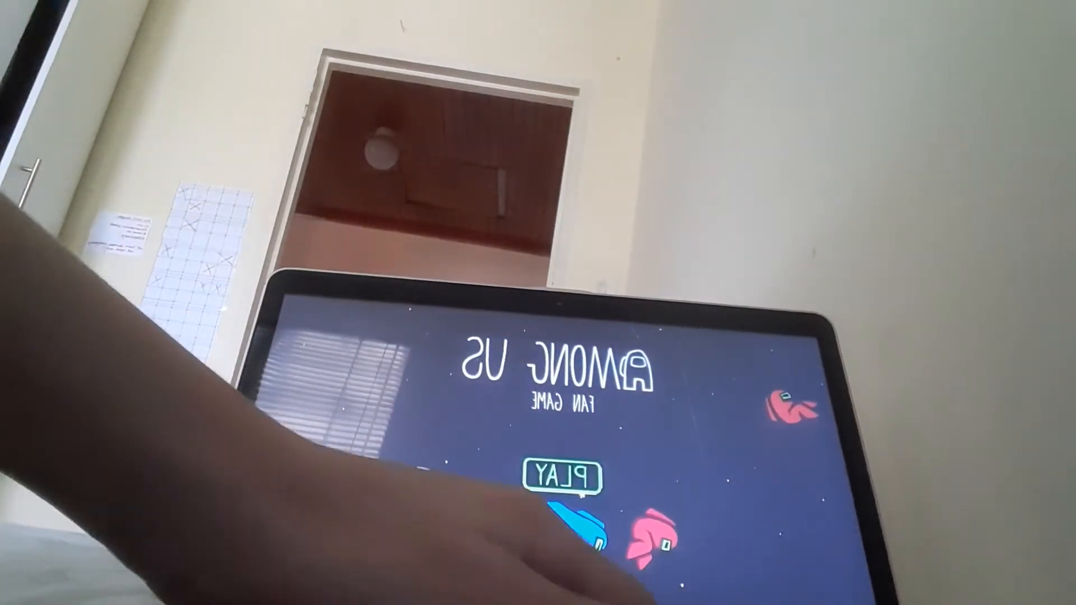
# - Start from the title screen via PLAY, then reach the colour, hat and pet options through CUSTOMIZE
pyautogui.click(563, 470)
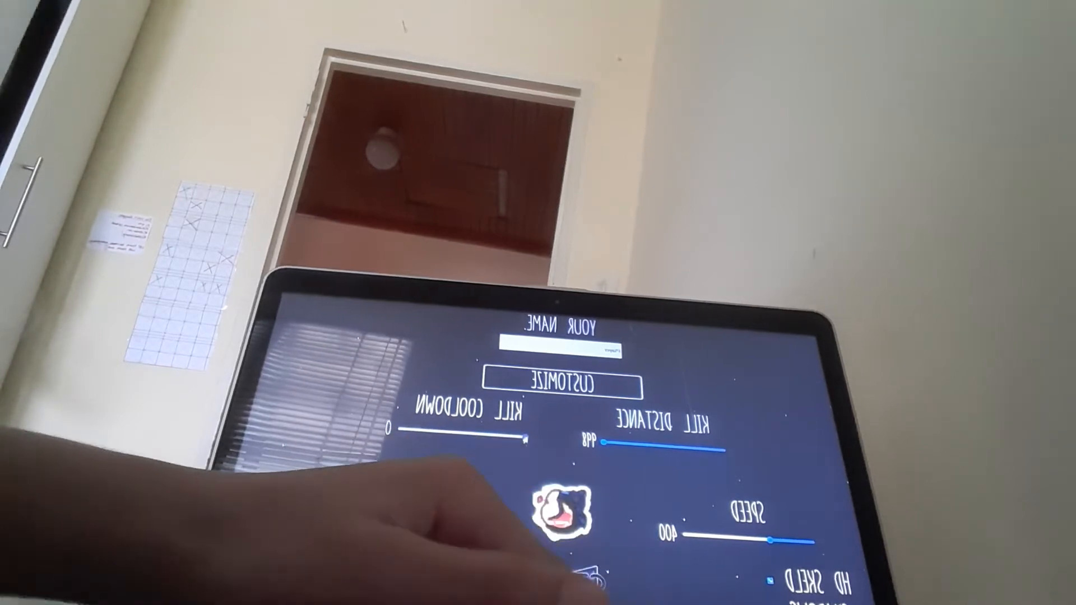
pyautogui.click(556, 379)
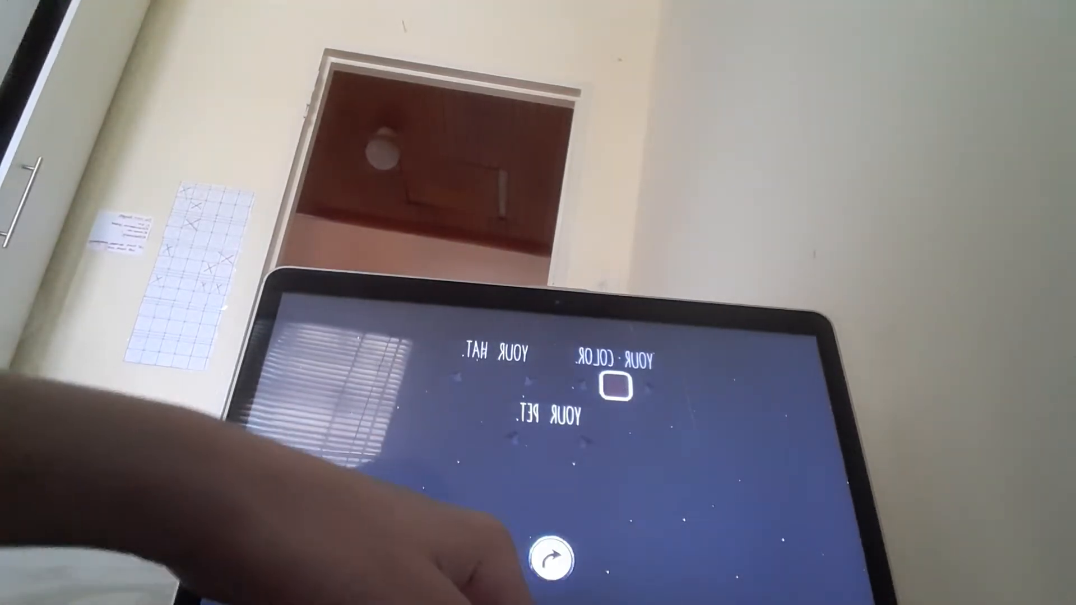